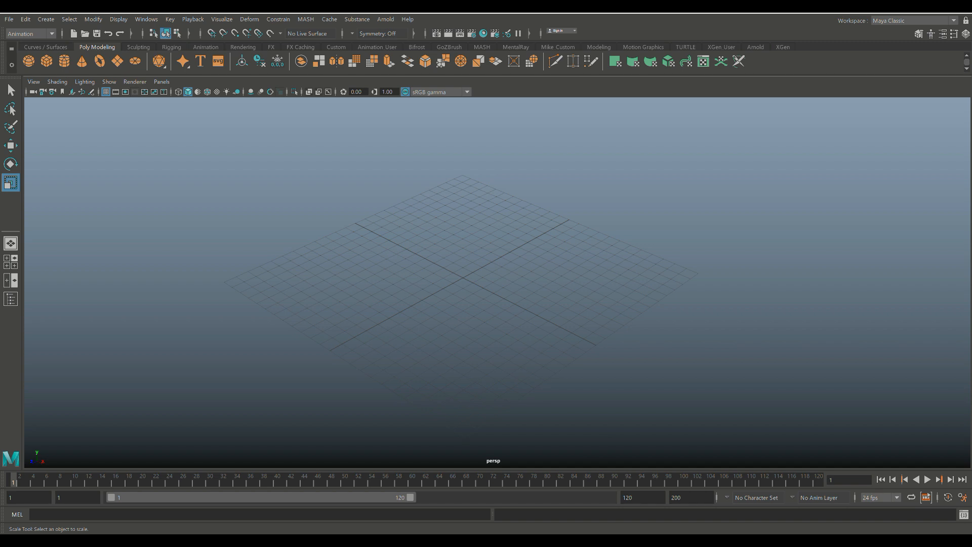
- Add a cube car body and tip a cylinder 90° into a wheel against its side
left_click(27, 63)
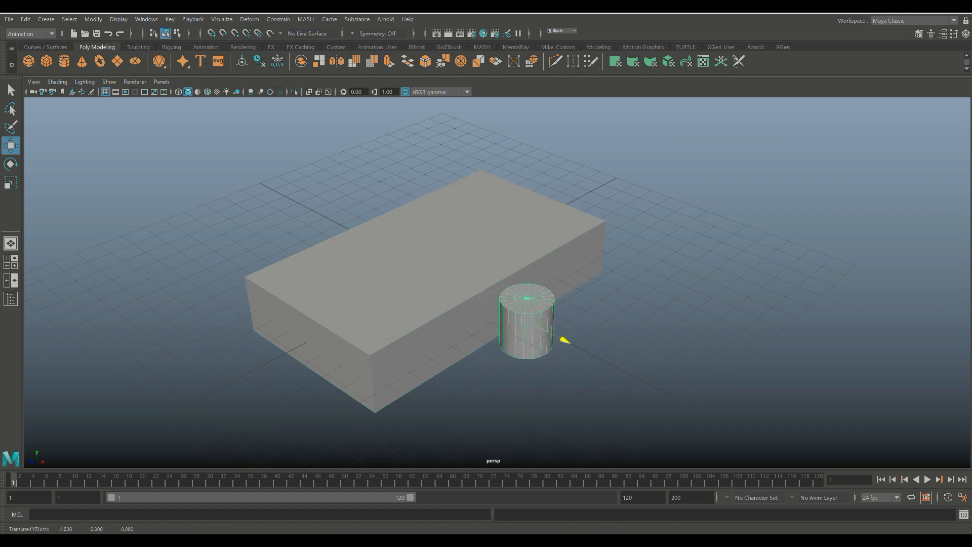
left_click(9, 163)
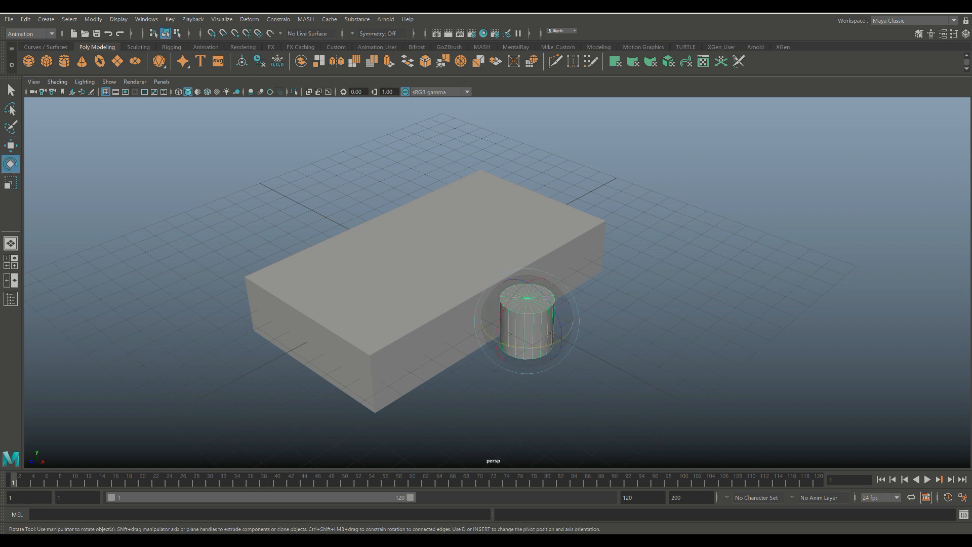
left_click_drag(526, 285, 549, 331)
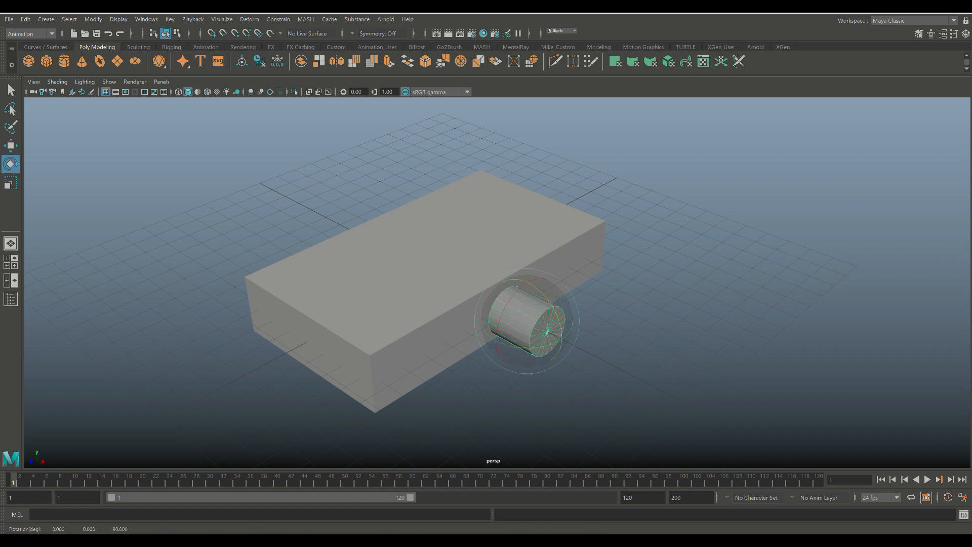
left_click(10, 184)
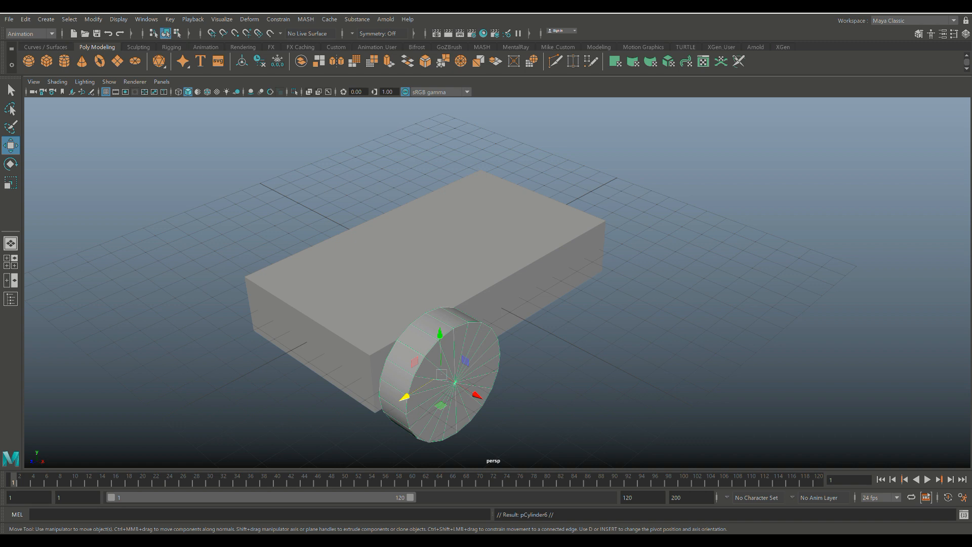
left_click_drag(447, 373, 601, 285)
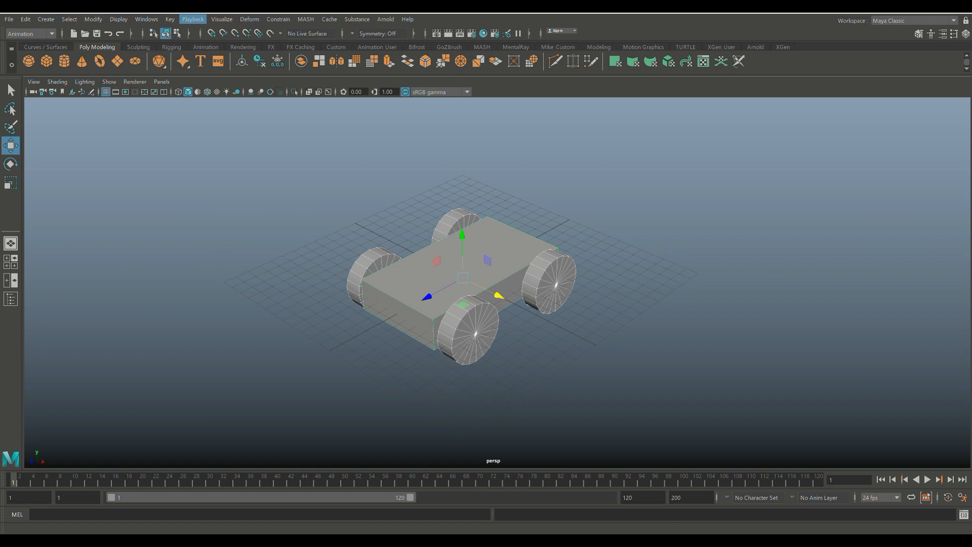
- In the Modeling menu set, delete the wheels' history and clean up their transforms
left_click(28, 34)
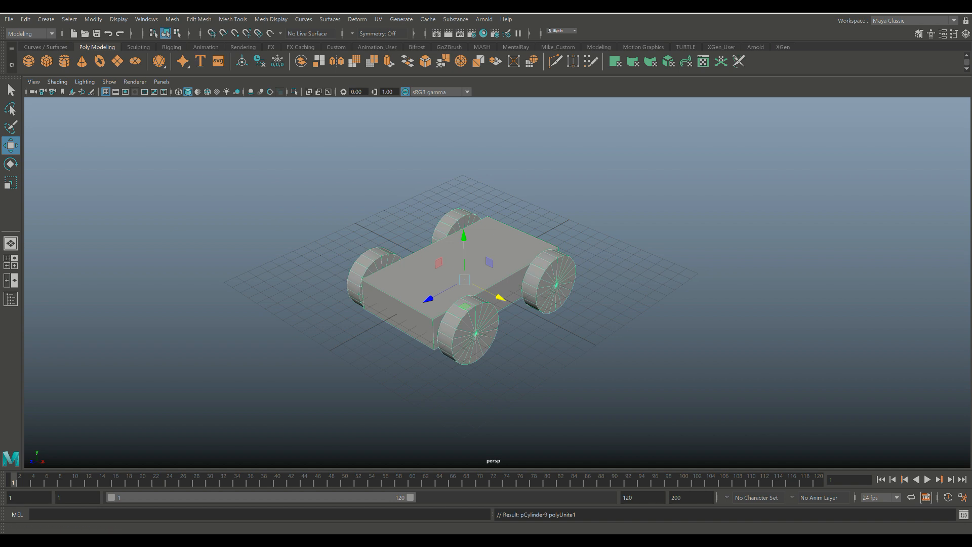
left_click(25, 19)
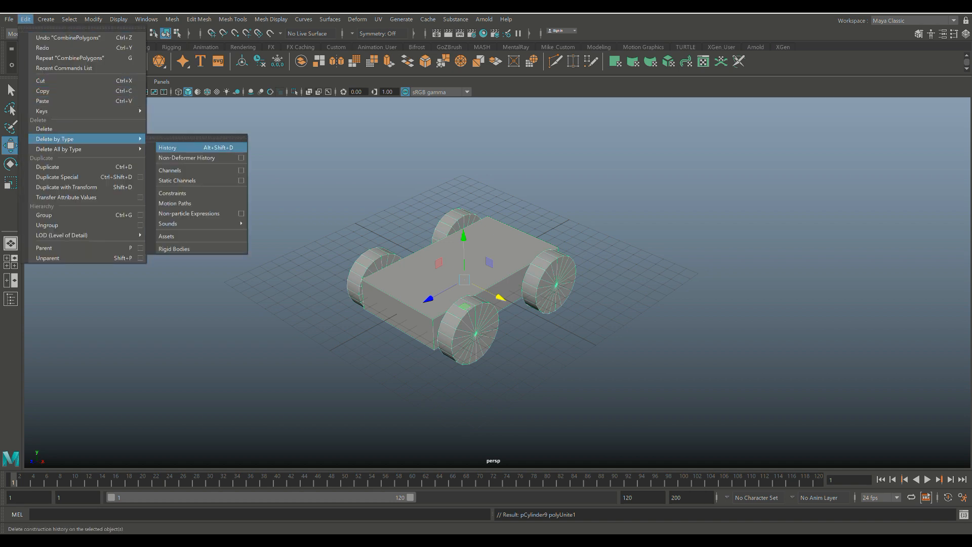
left_click(93, 19)
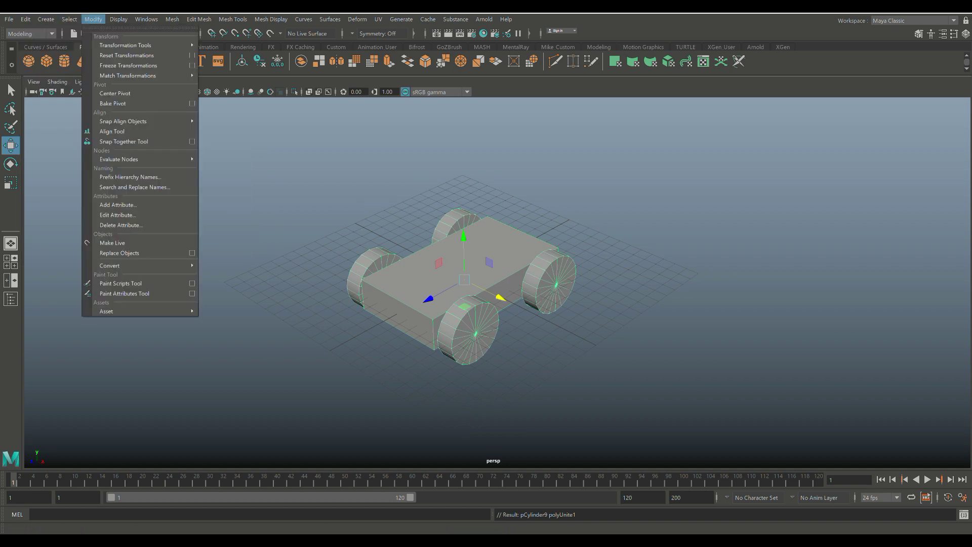
left_click(128, 66)
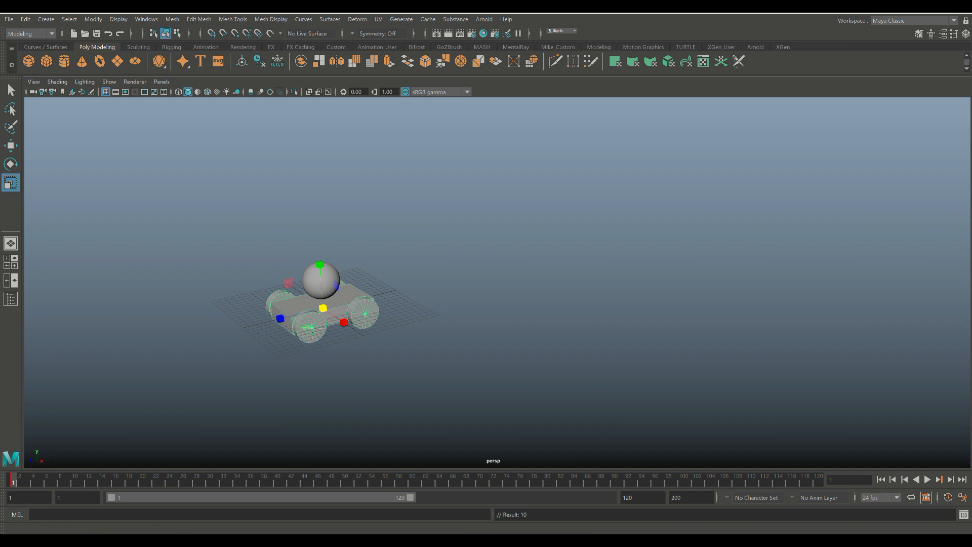
- Key the car moved forward at frame 50 with its wheels rotated
left_click(929, 480)
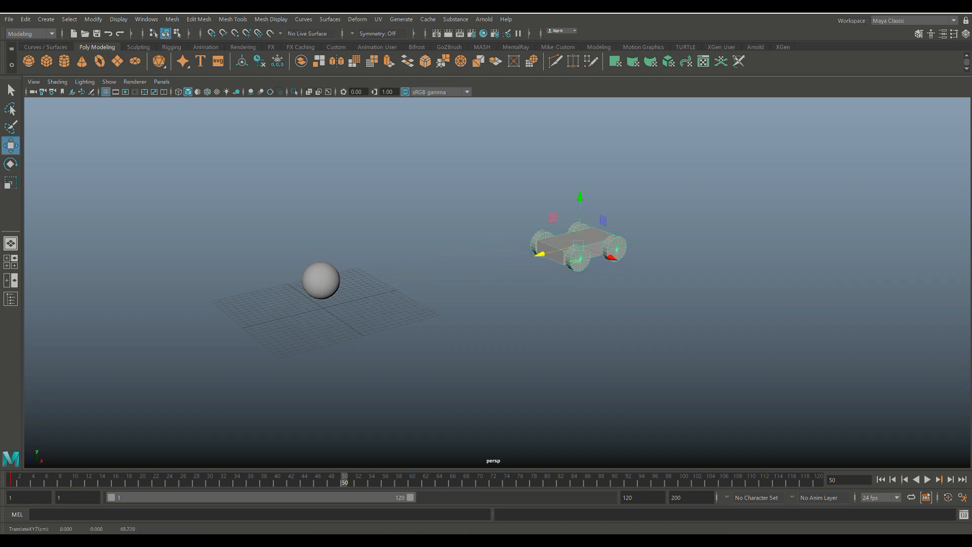
left_click(10, 163)
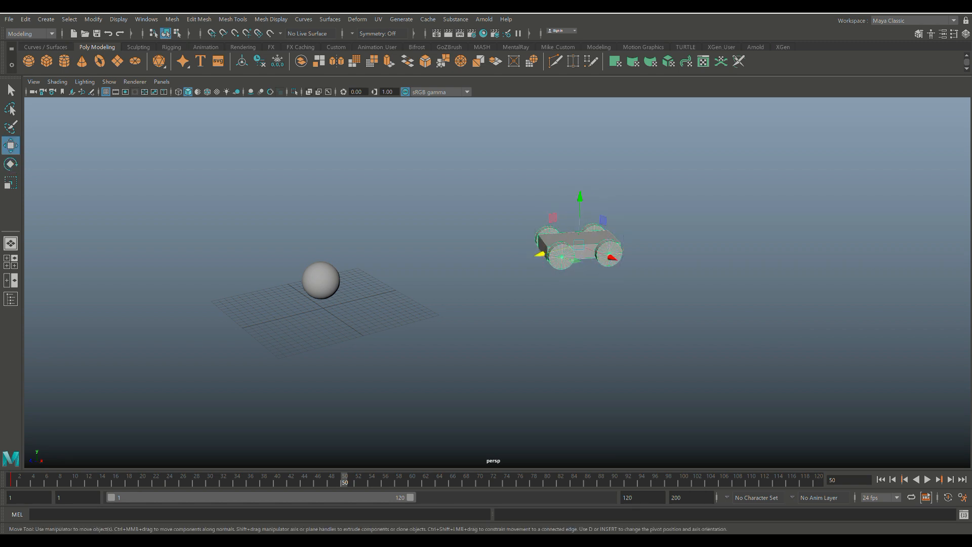
left_click_drag(580, 243, 670, 288)
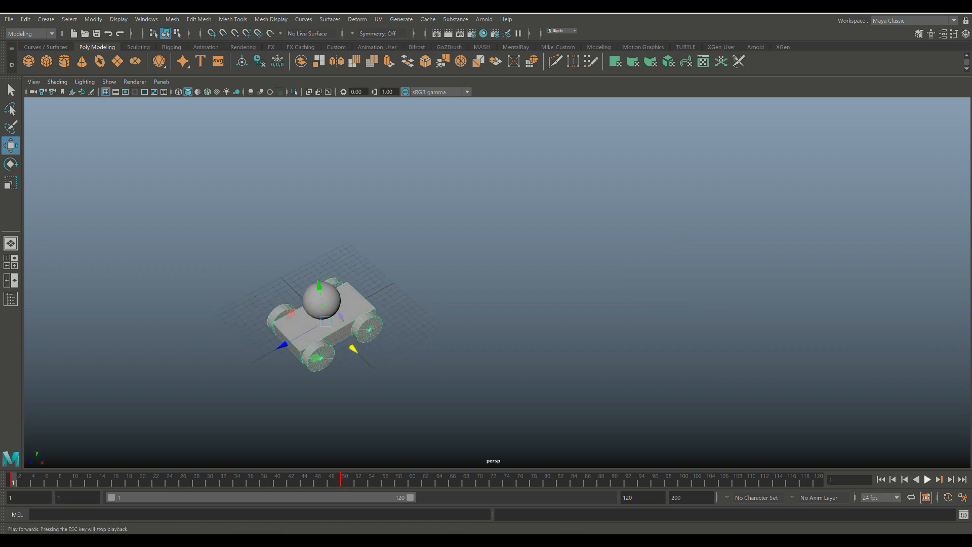
- Stop playback of the car's sliding animation
left_click(927, 479)
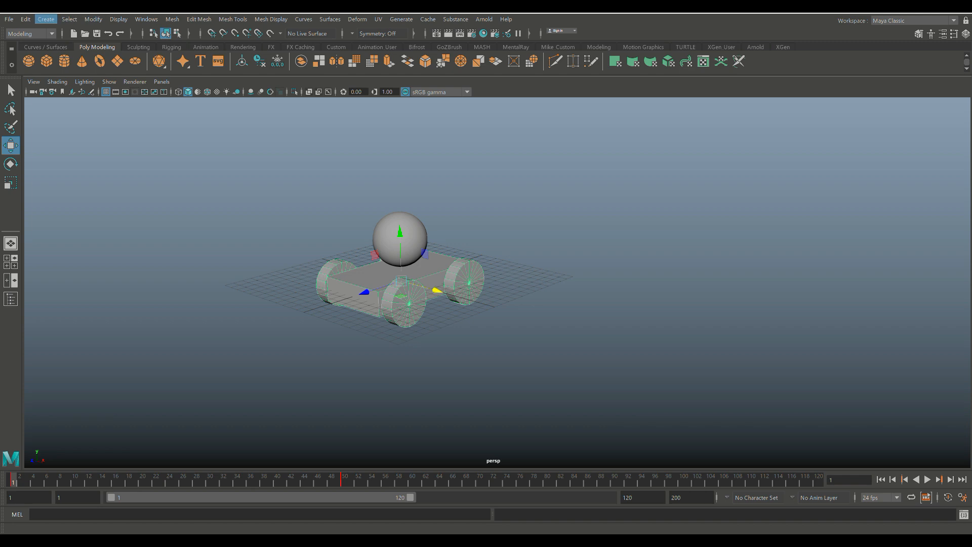
- Create a locator, raise it into the sphere, and orbit to view the car
left_click(46, 19)
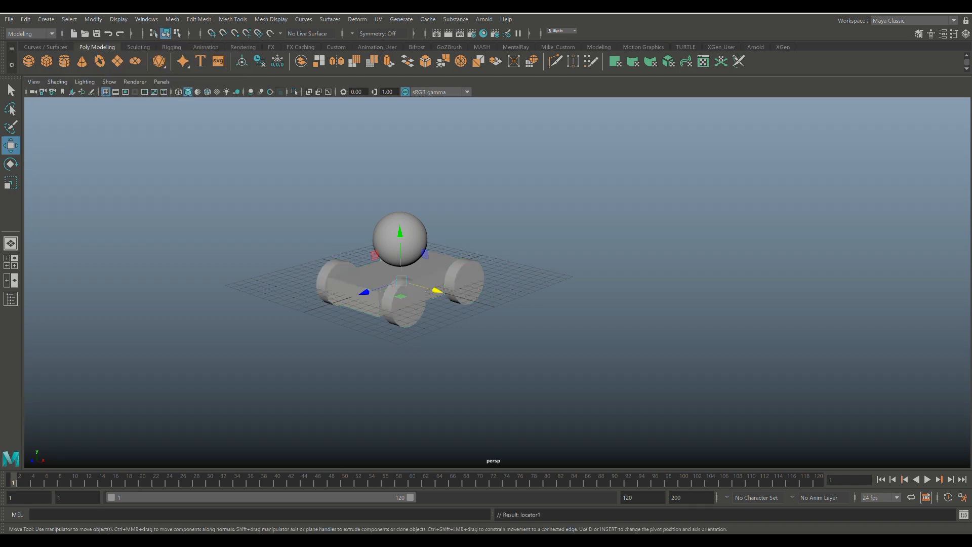
left_click_drag(401, 233, 398, 190)
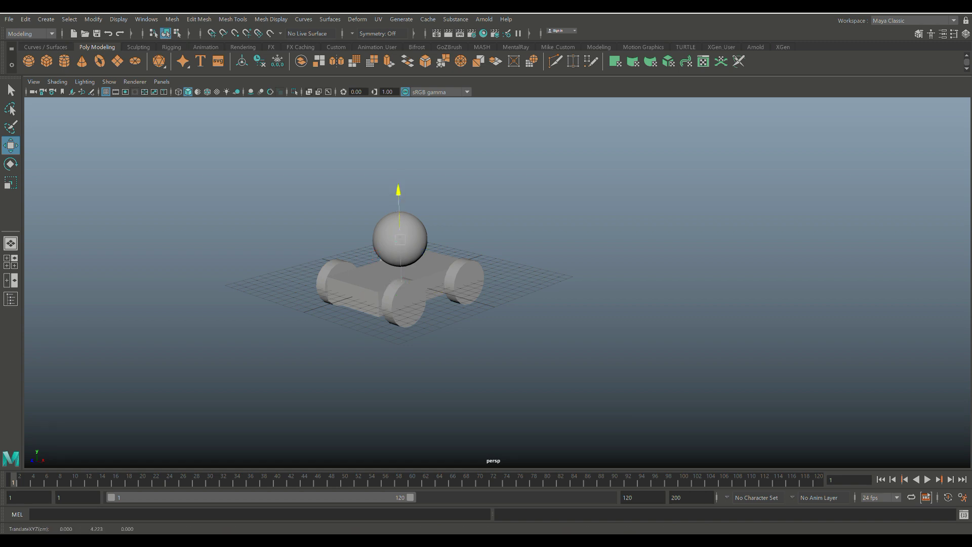
left_click(10, 182)
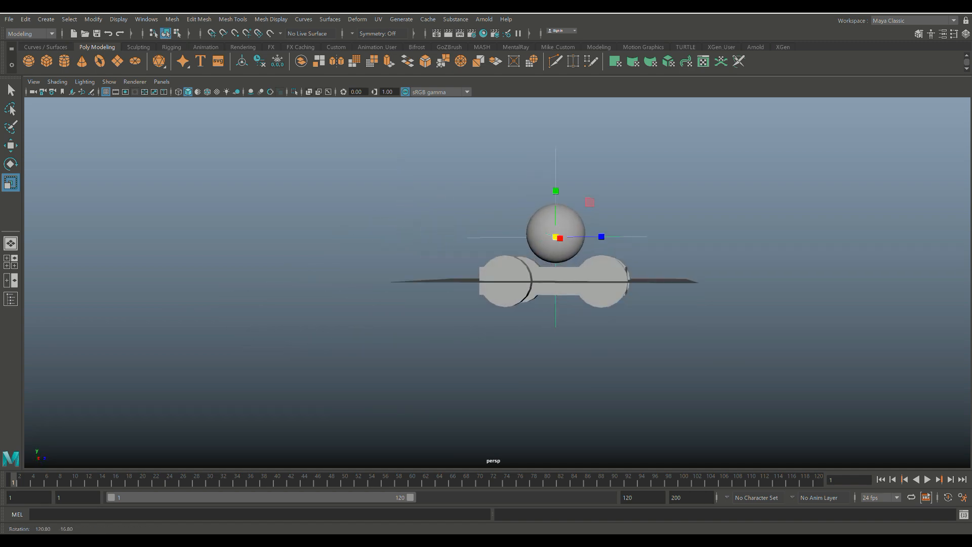
left_click(9, 146)
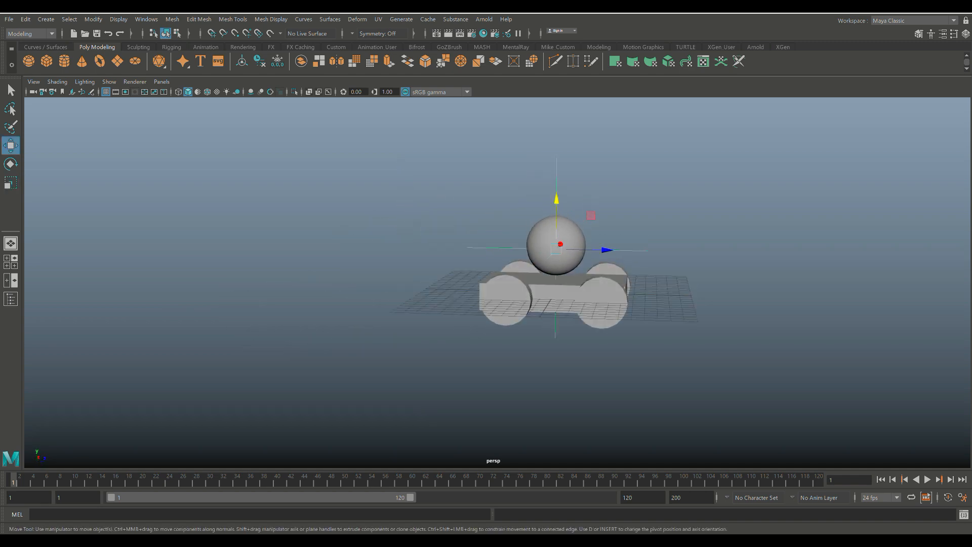
left_click_drag(556, 199, 556, 248)
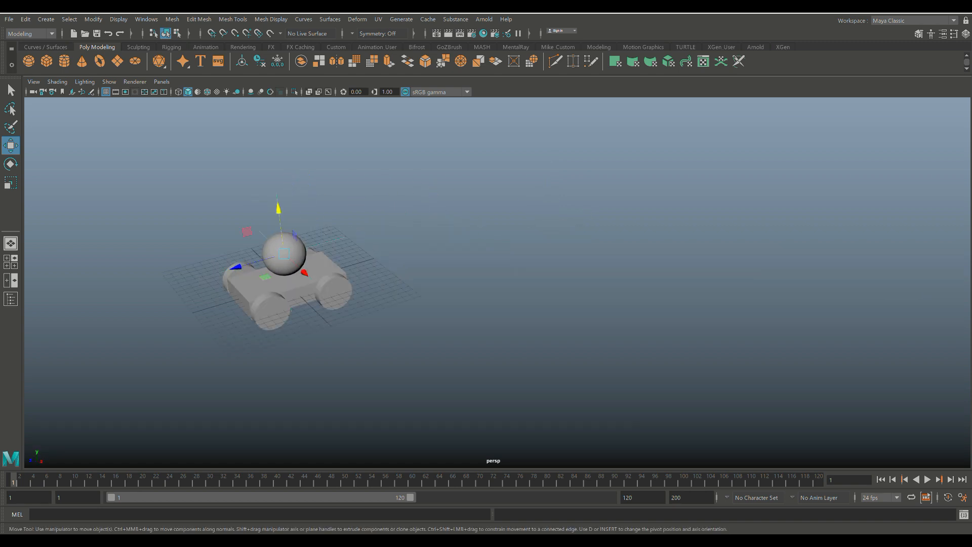
left_click(928, 480)
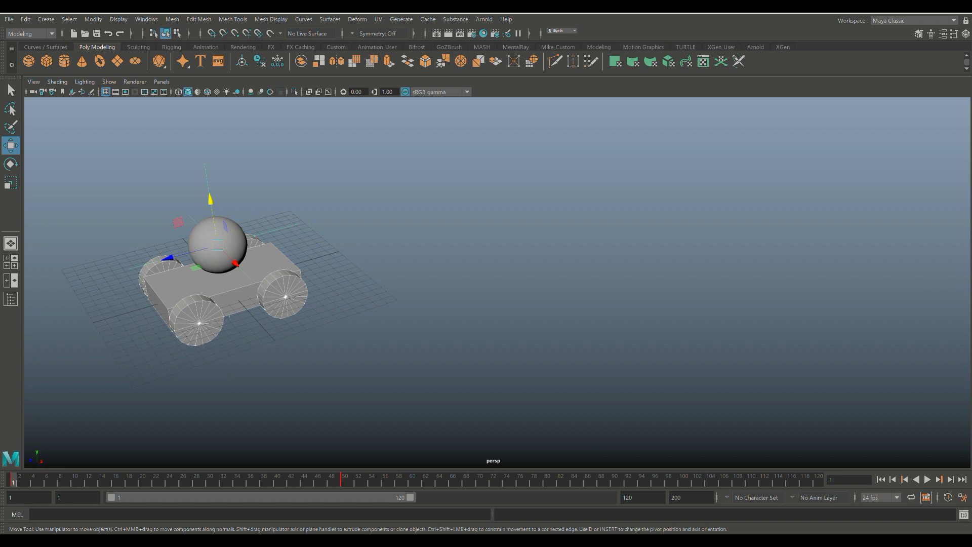
- Parent-constrain the locator to the car with Maintain offset, then return to the start
left_click(54, 33)
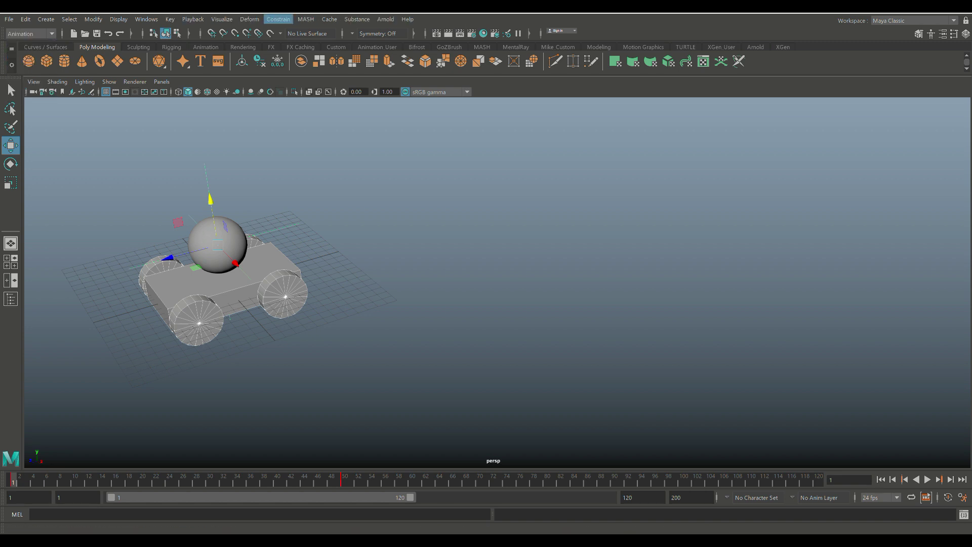
left_click(278, 19)
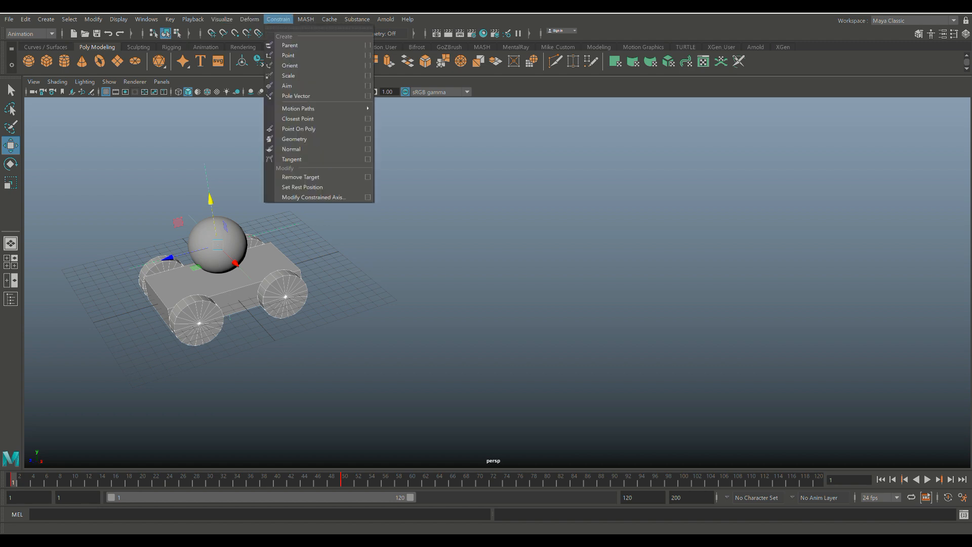
mouse_move(291, 45)
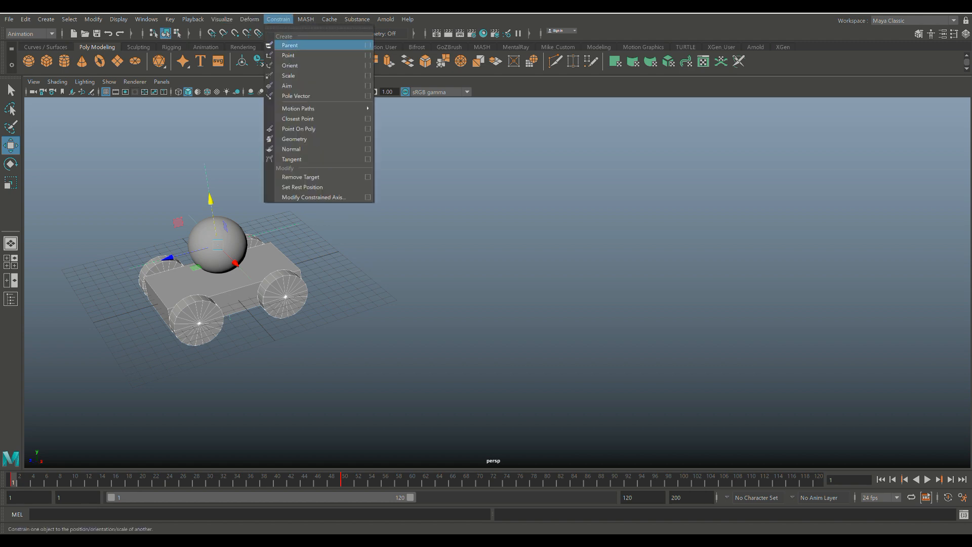
left_click(368, 45)
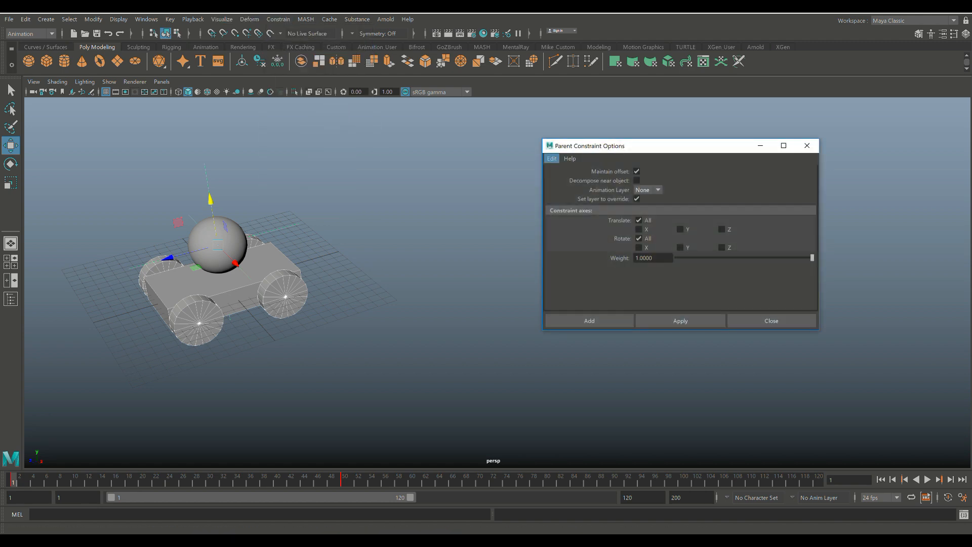
left_click(552, 158)
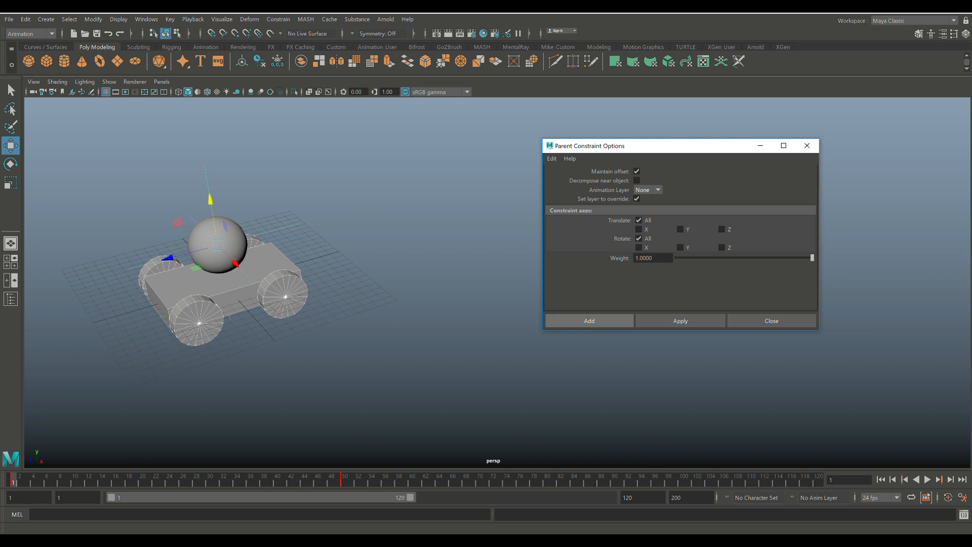
left_click(772, 321)
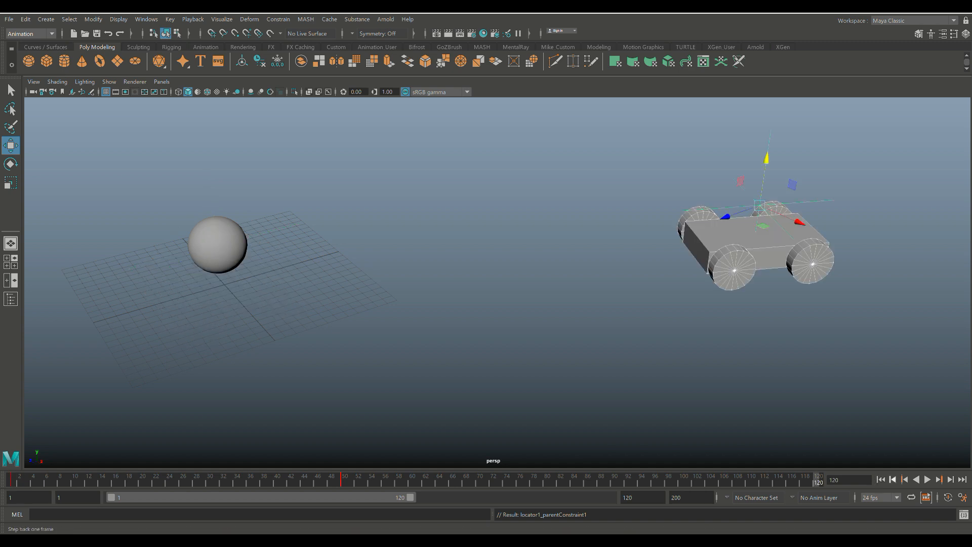
left_click(930, 480)
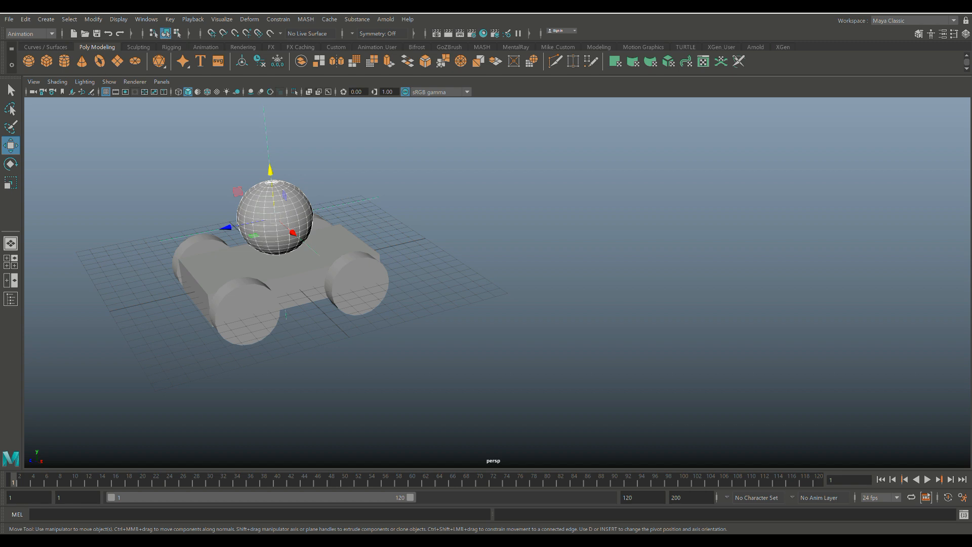
- Select the sphere for parenting to the locator and play the animation
left_click(274, 222)
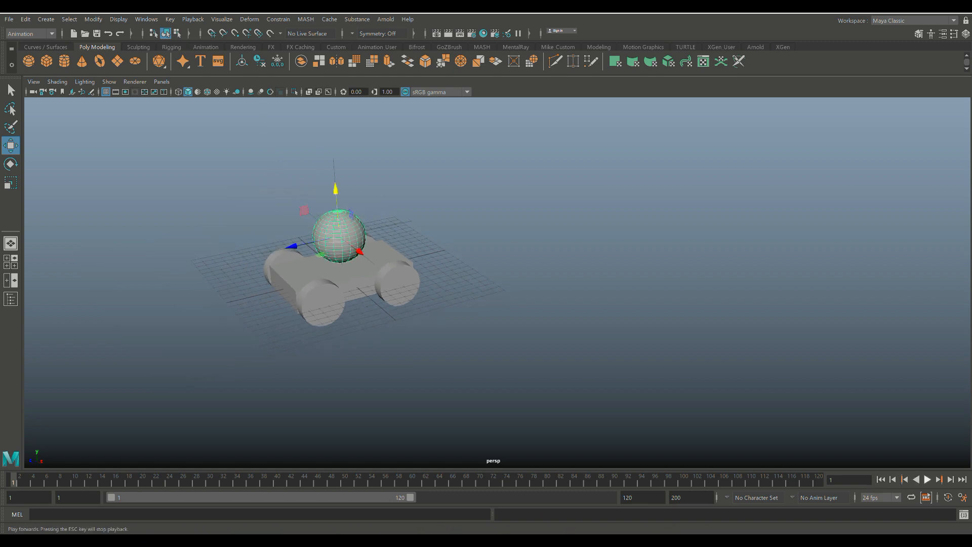
left_click(930, 479)
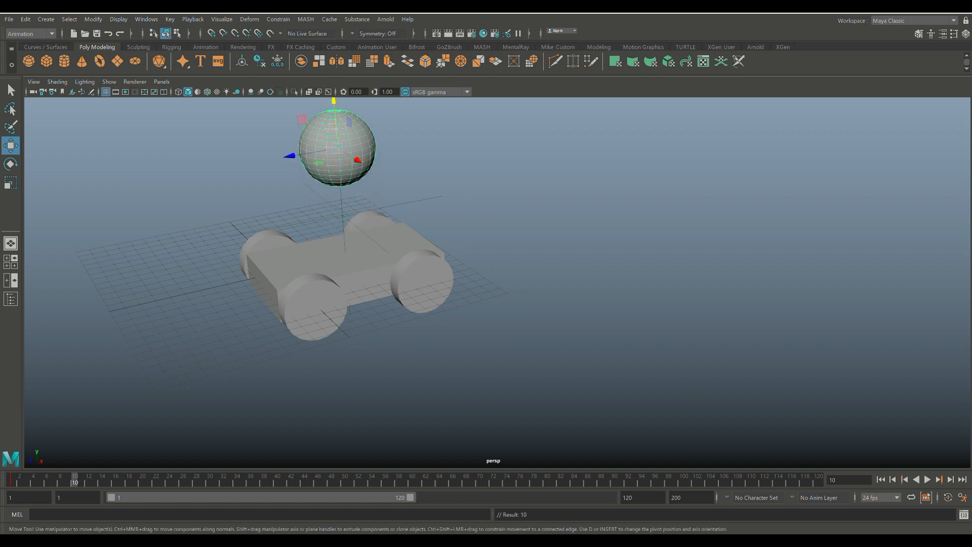
- Key the sphere raised at frame 10 and landed at frame 20, with playback looping
left_click(929, 480)
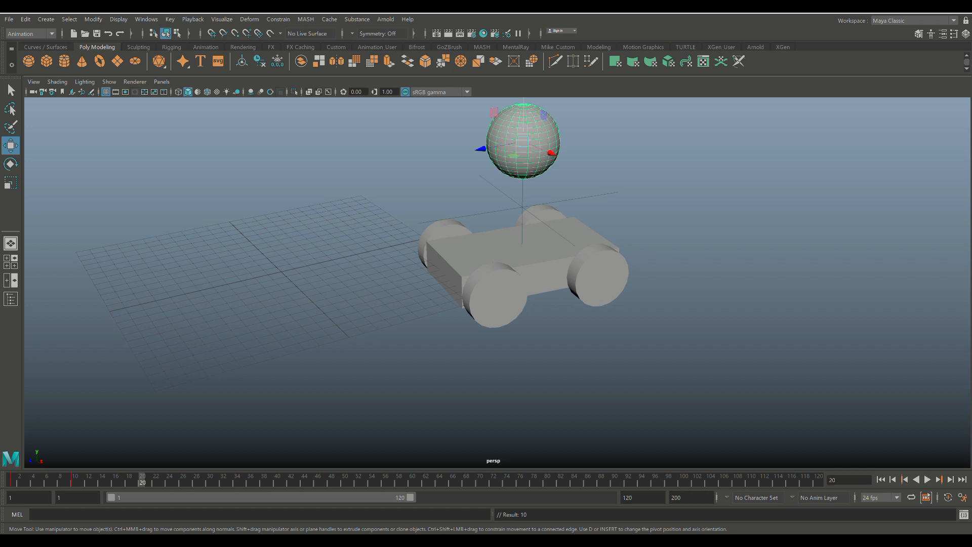
left_click_drag(522, 140, 523, 197)
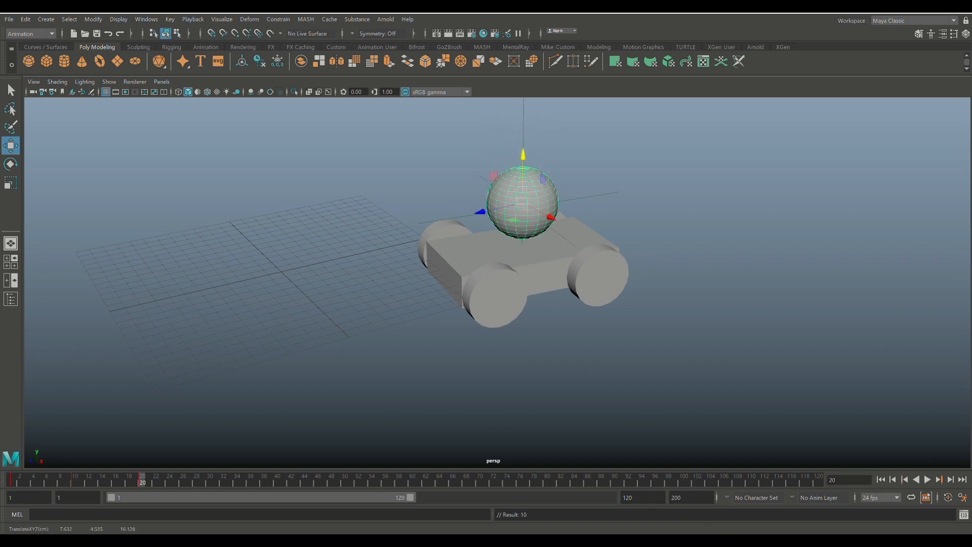
left_click(930, 481)
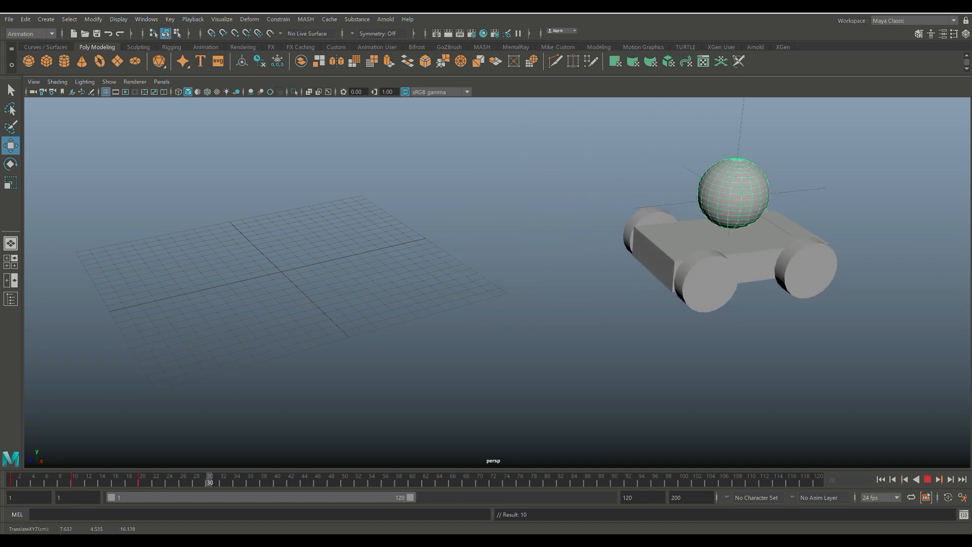
left_click_drag(734, 195, 735, 152)
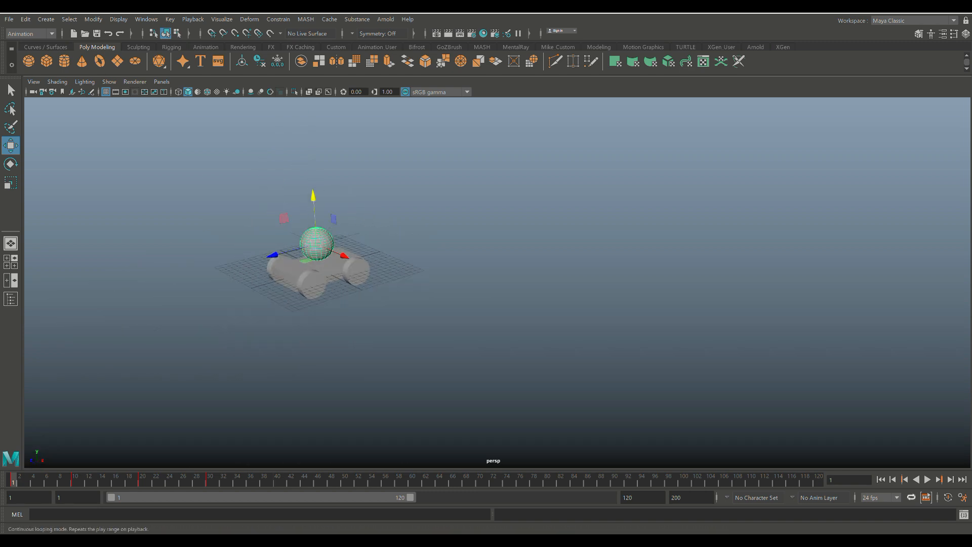
left_click(932, 480)
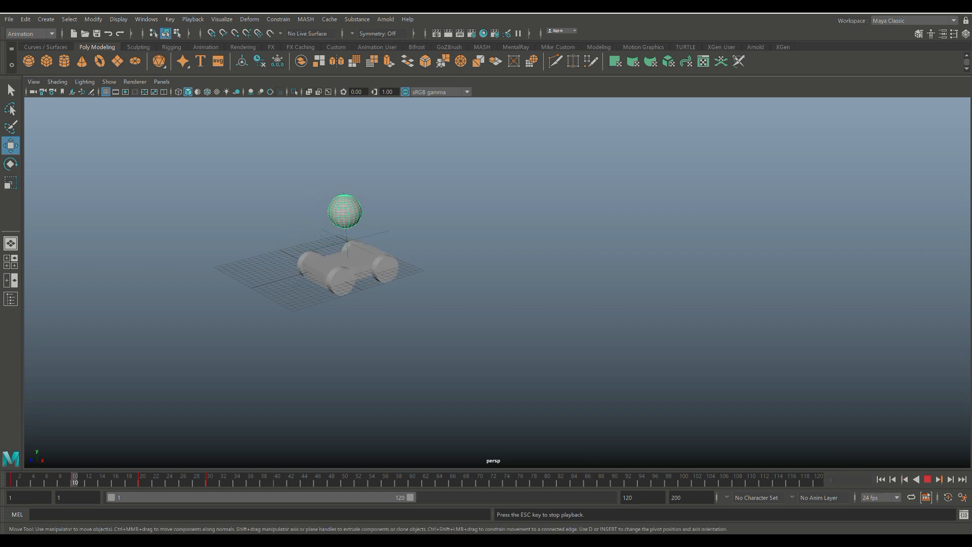